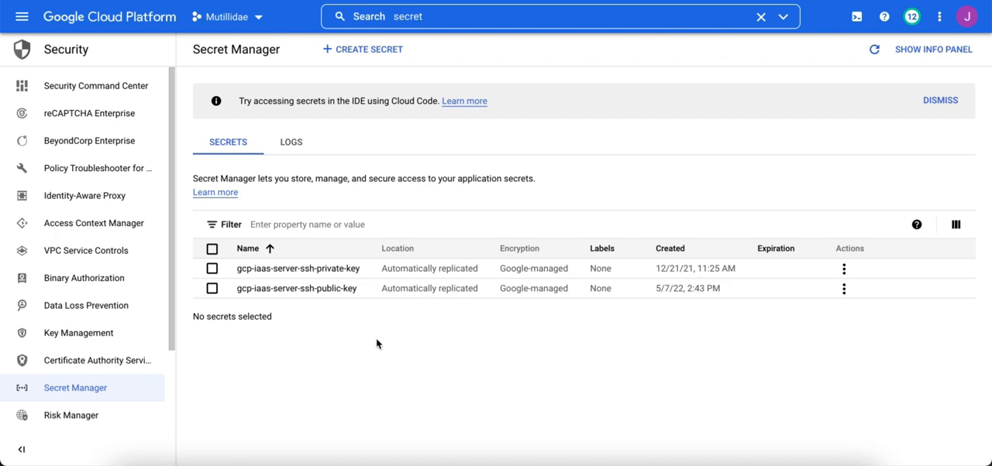
pyautogui.moveTo(334, 333)
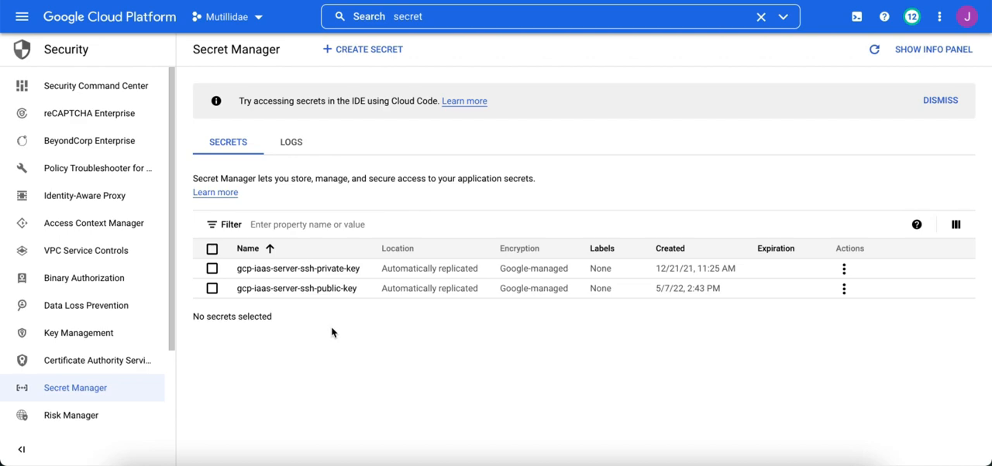
# Navigate to Compute Engine VM instances, listing bastion-host and docker-server.
pyautogui.click(22, 15)
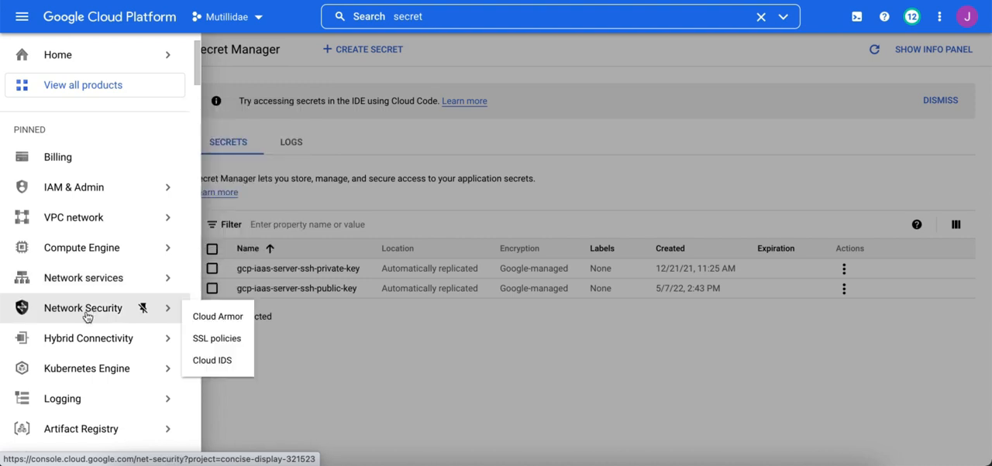
pyautogui.moveTo(87, 318)
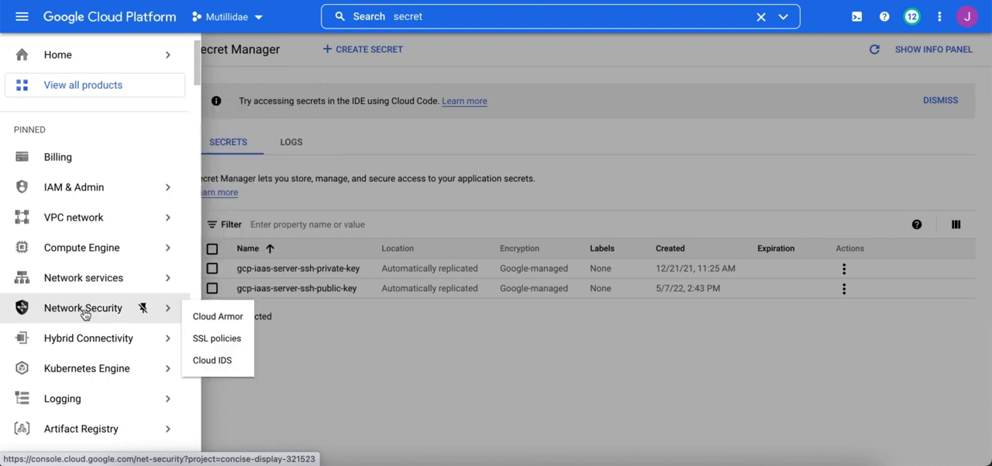
pyautogui.moveTo(81, 248)
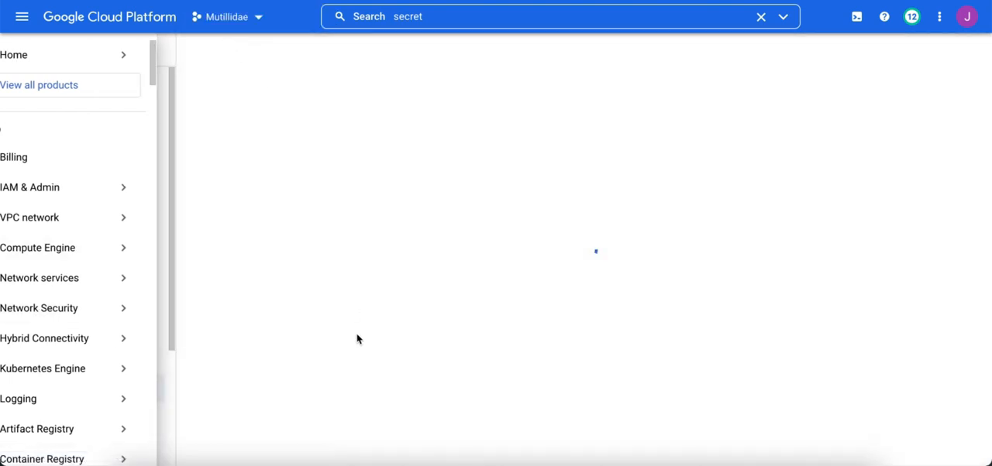
pyautogui.click(75, 387)
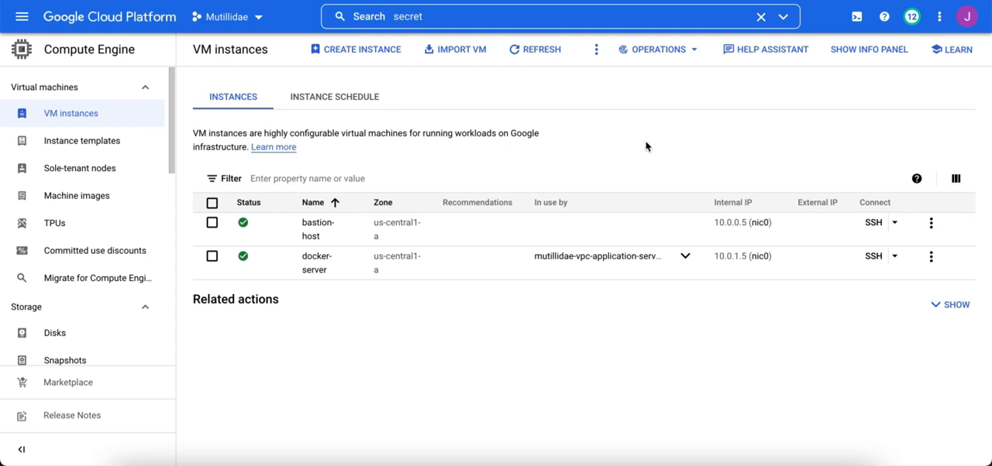
pyautogui.moveTo(539, 165)
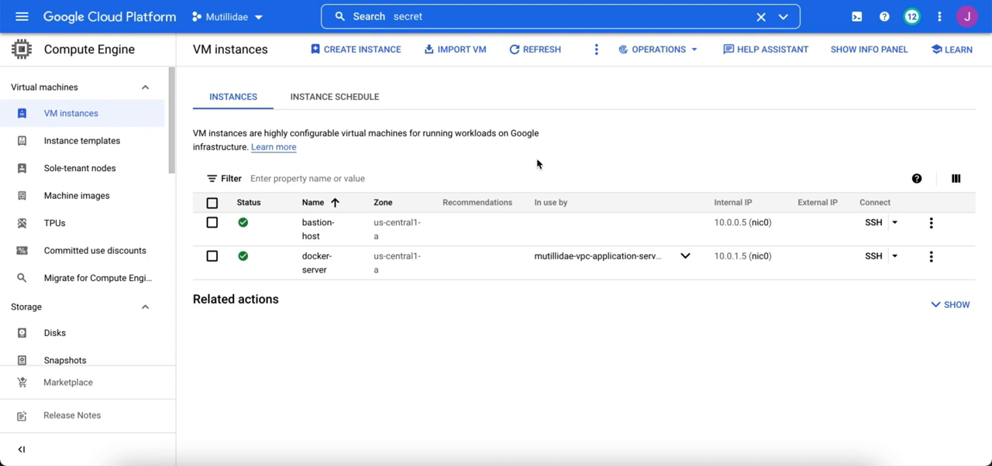
pyautogui.moveTo(855, 15)
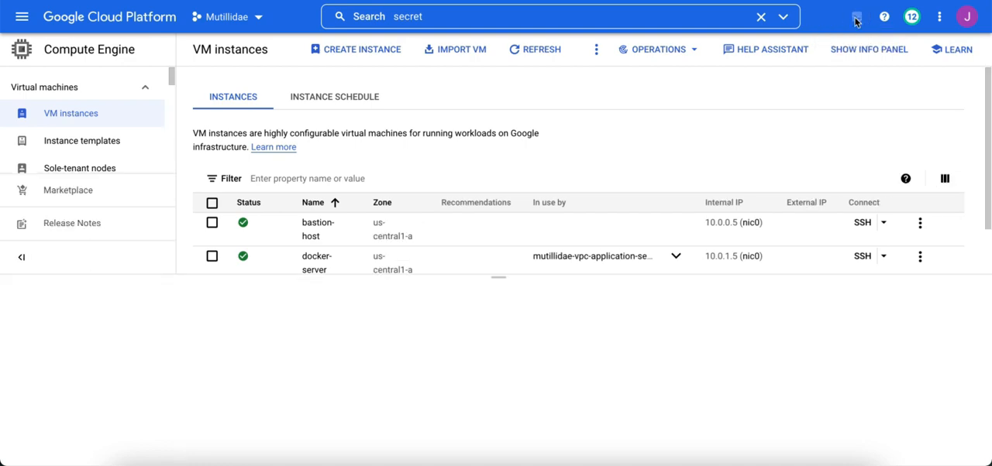
# Activate Cloud Shell and dismiss the recovered terminal tabs notice.
pyautogui.click(856, 16)
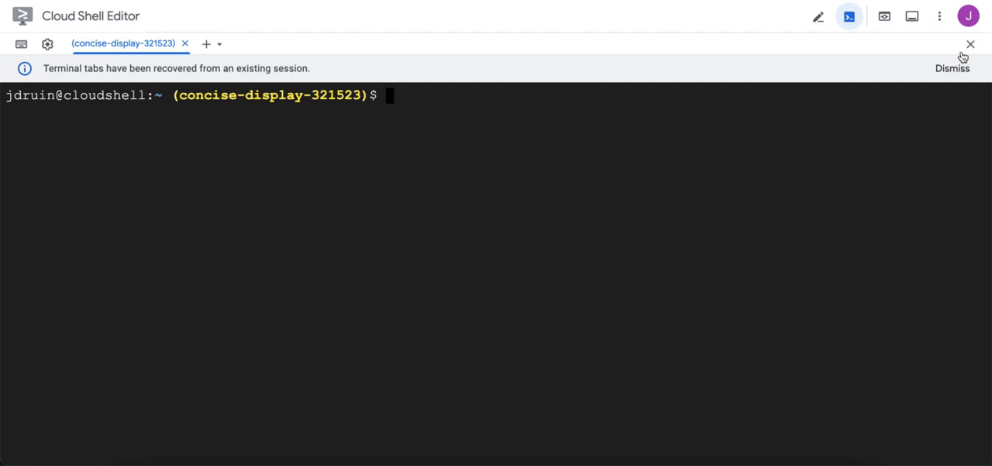
pyautogui.moveTo(958, 81)
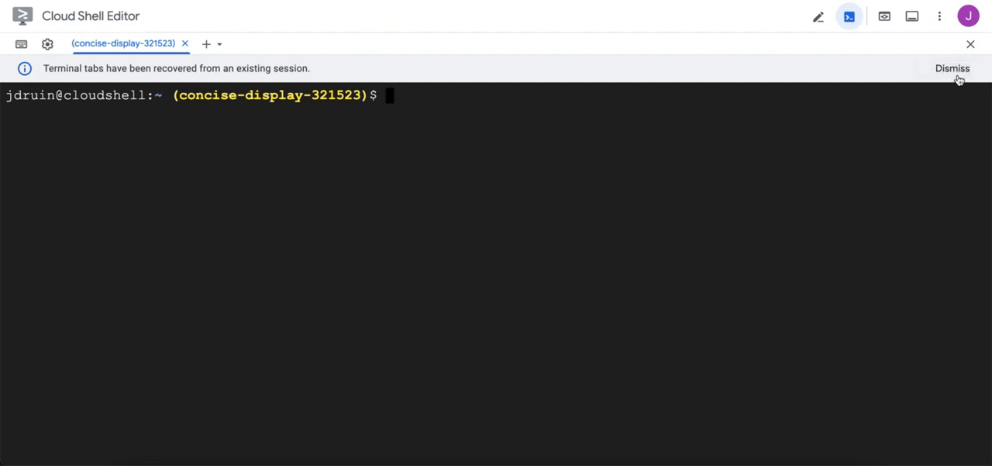
pyautogui.click(952, 68)
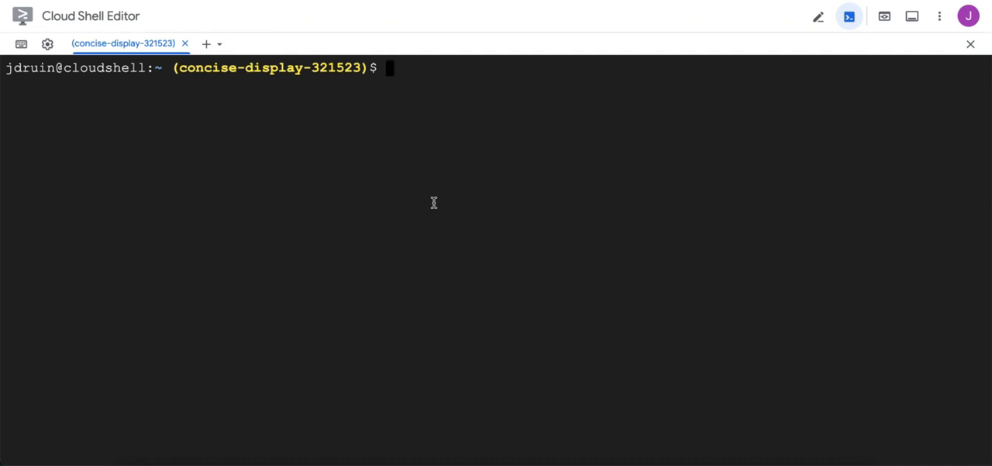
# Run gcloud secrets list to show the SSH private and public key secrets.
pyautogui.write('gcloud')
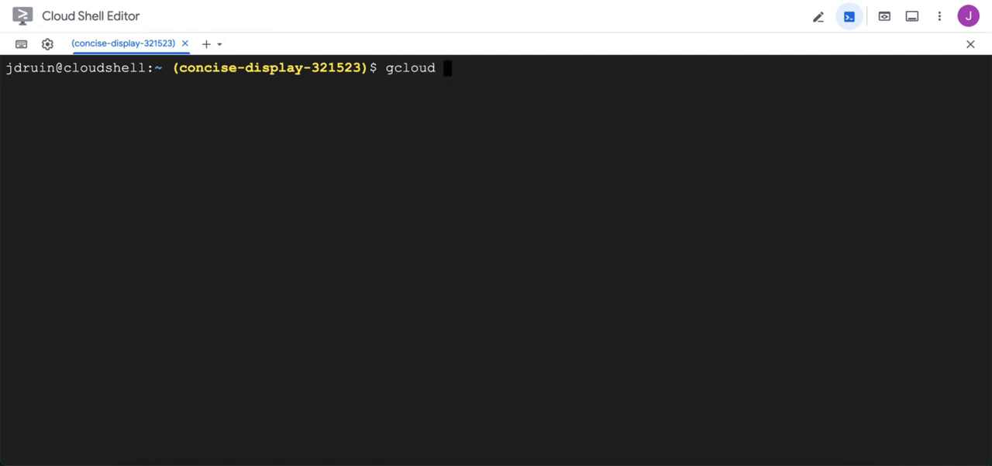
pyautogui.write('secrets list')
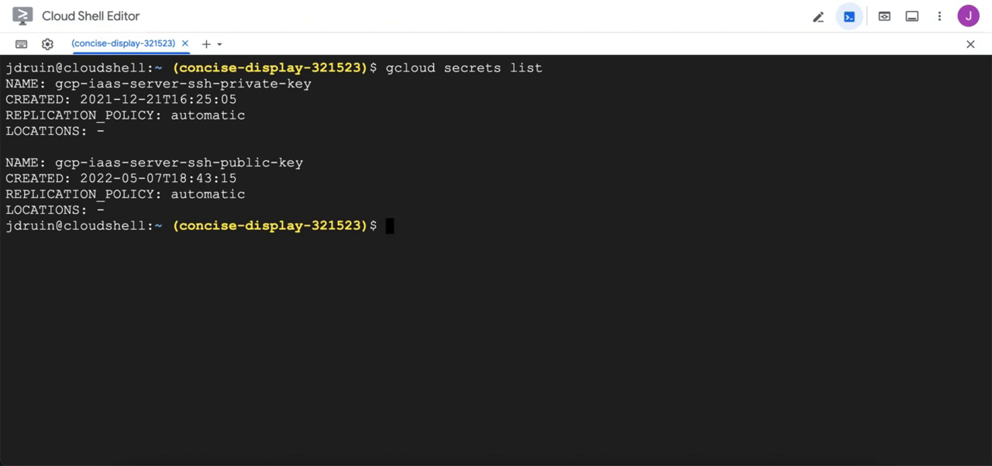
pyautogui.write('gclo')
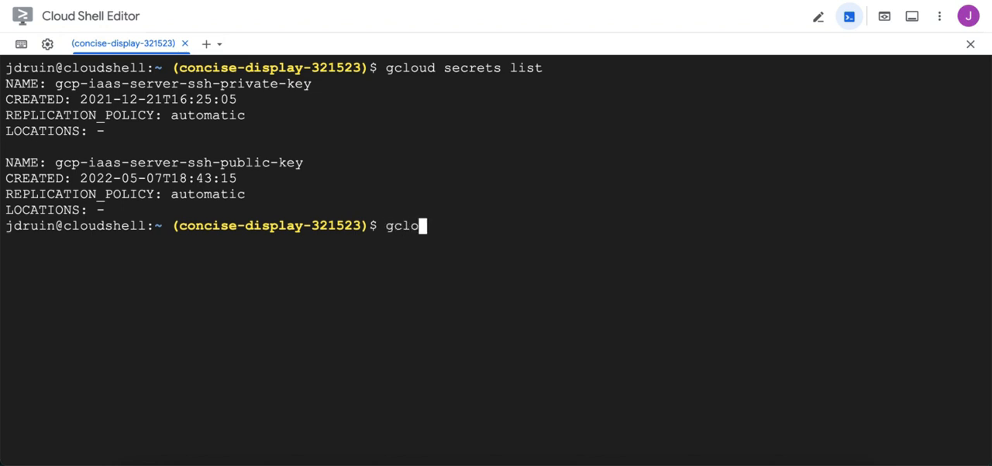
# Access version 1 of gcp-iaas-server-ssh-private-key and redirect it to the file key.
pyautogui.write('ud secr')
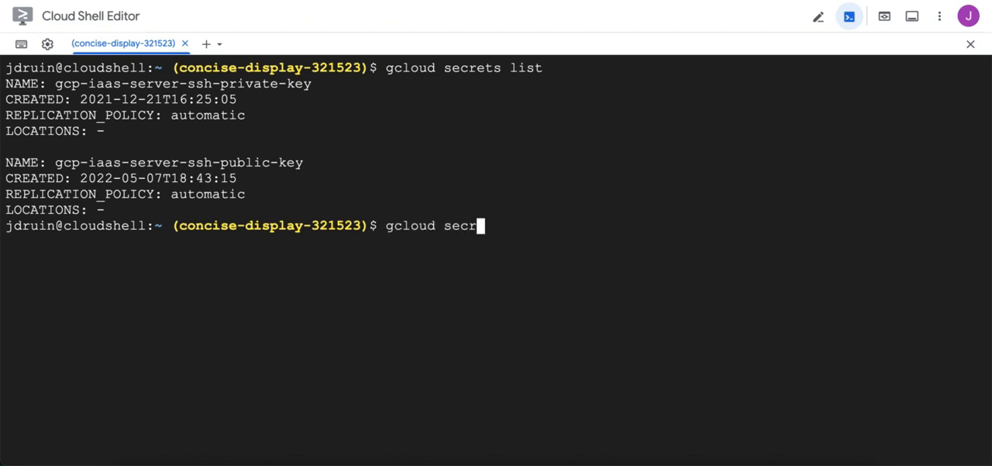
pyautogui.write('ets ver')
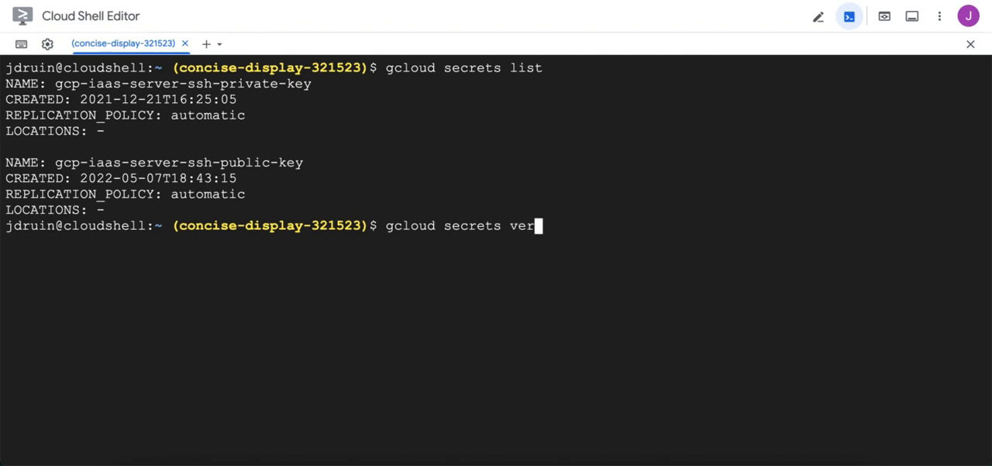
pyautogui.write('sions')
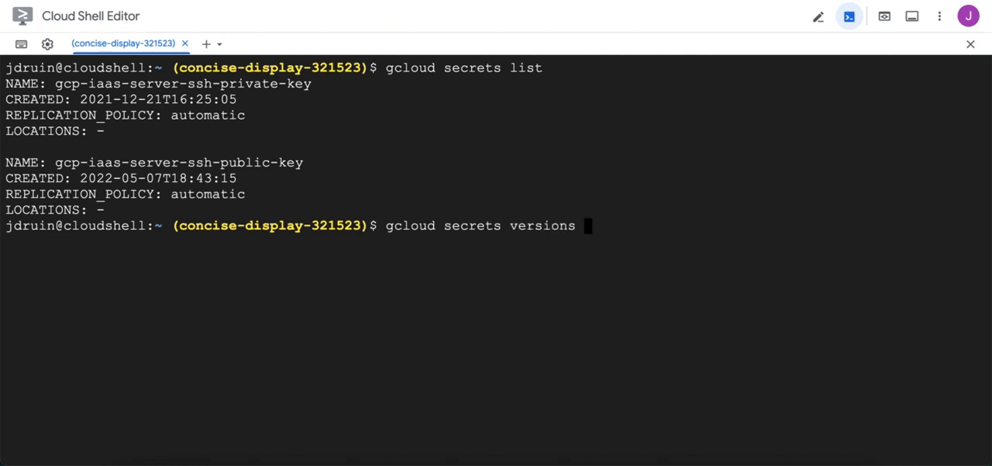
pyautogui.write('1')
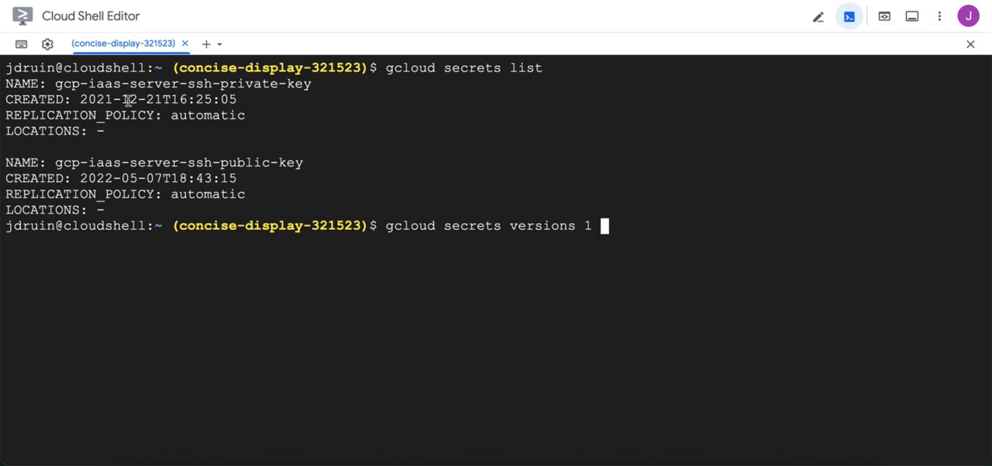
pyautogui.write('a')
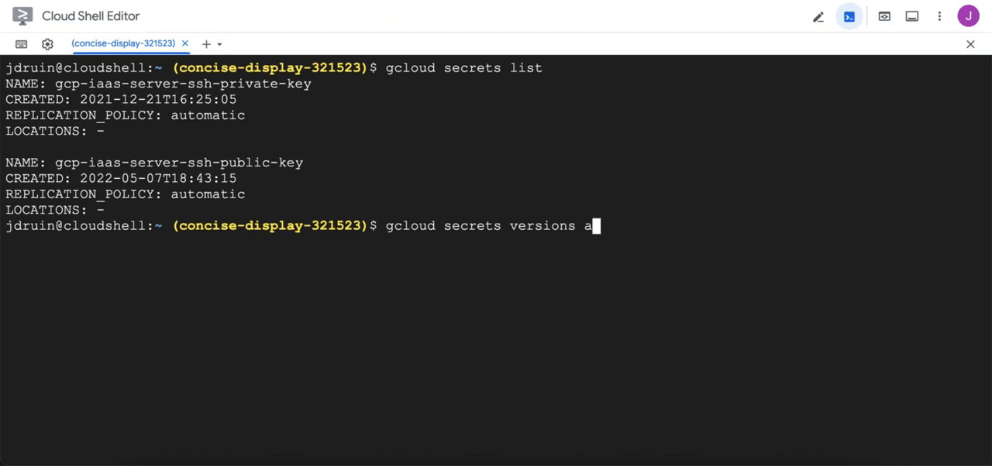
pyautogui.write('ccess 1')
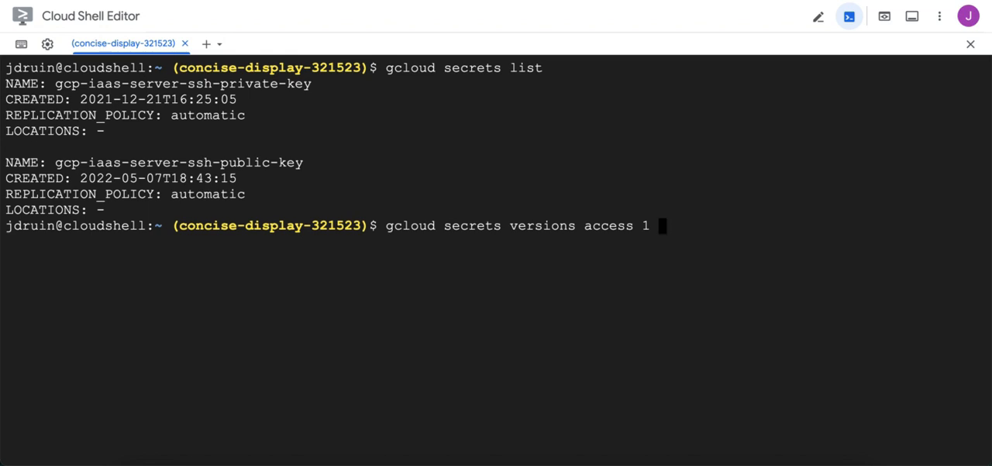
pyautogui.write('--')
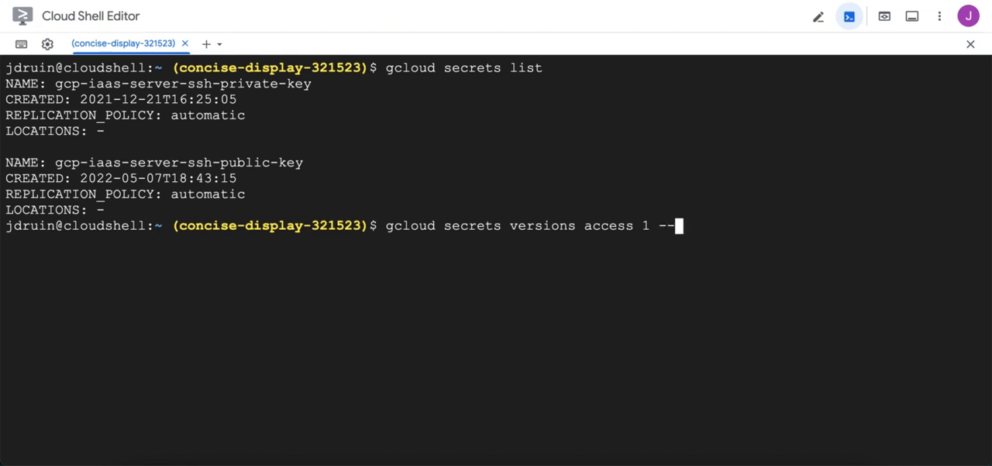
pyautogui.write('secret=')
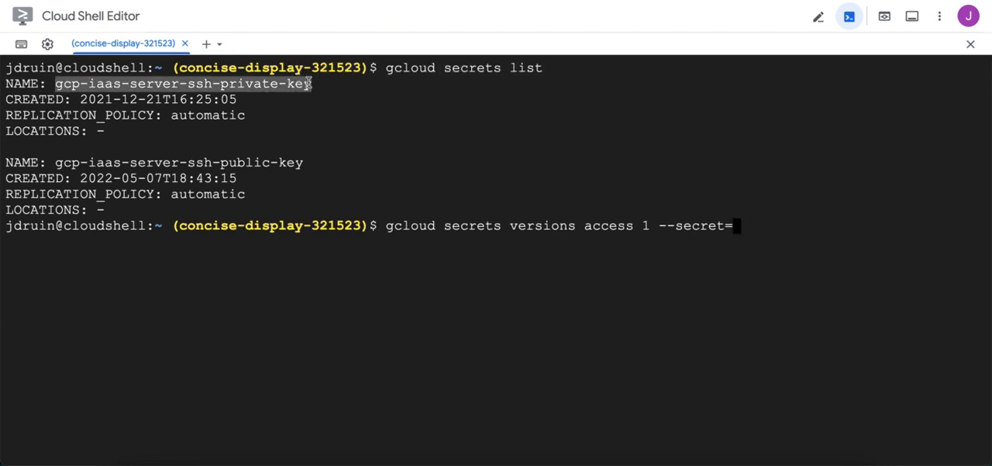
pyautogui.write('gcp-iaas-server-ssh-private-key >')
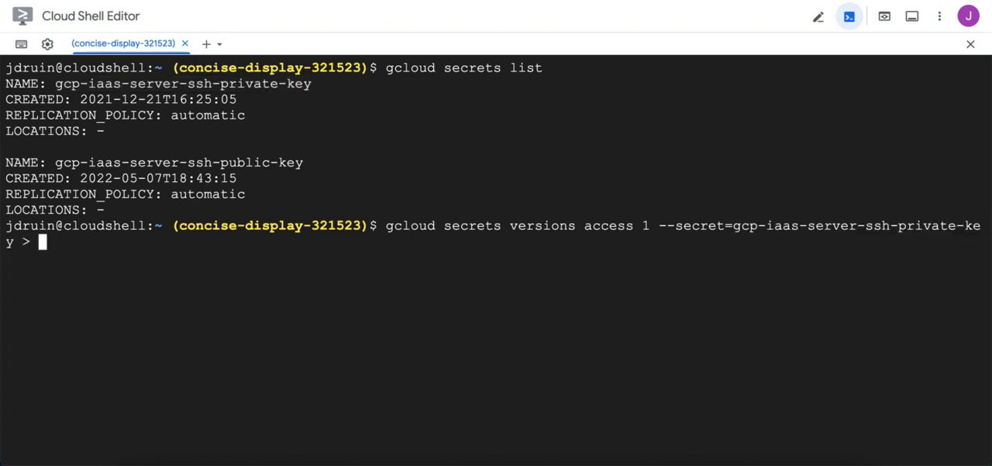
pyautogui.write('key')
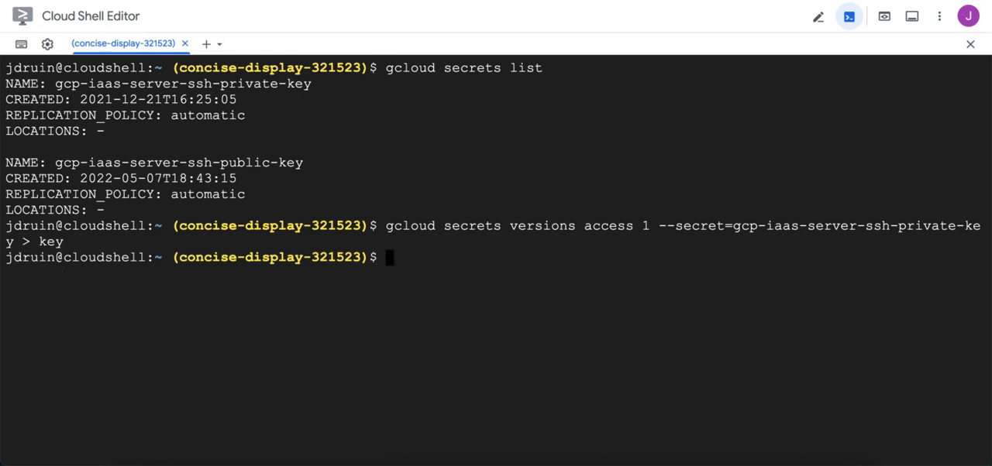
pyautogui.moveTo(247, 205)
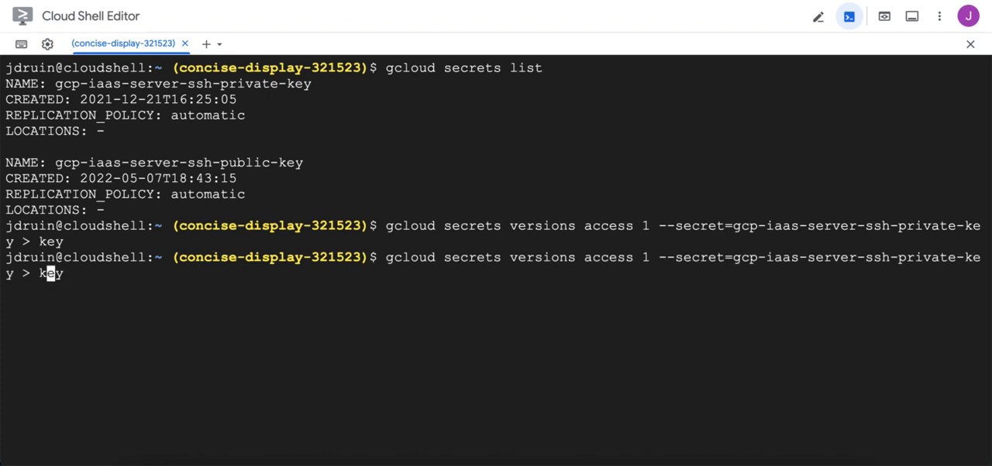
# Save the public key secret to key.pub and confirm both files with ls.
pyautogui.write('.pub')
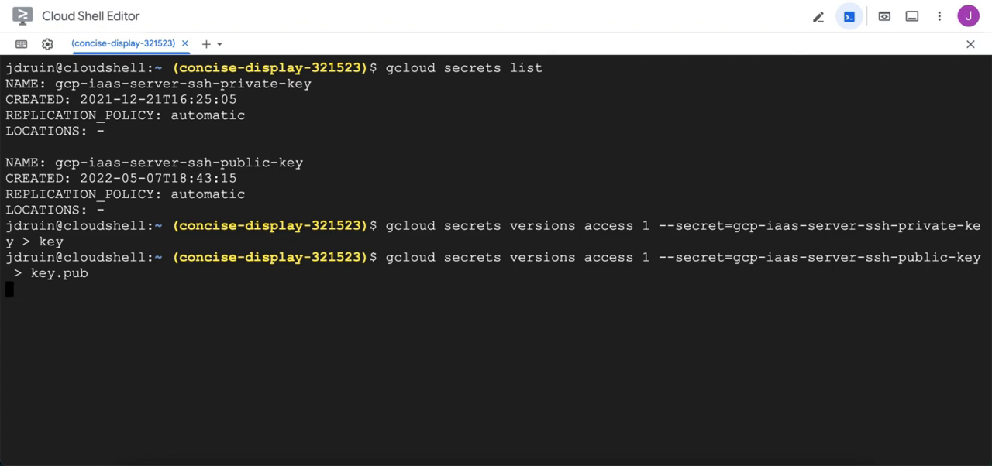
pyautogui.write('ls')
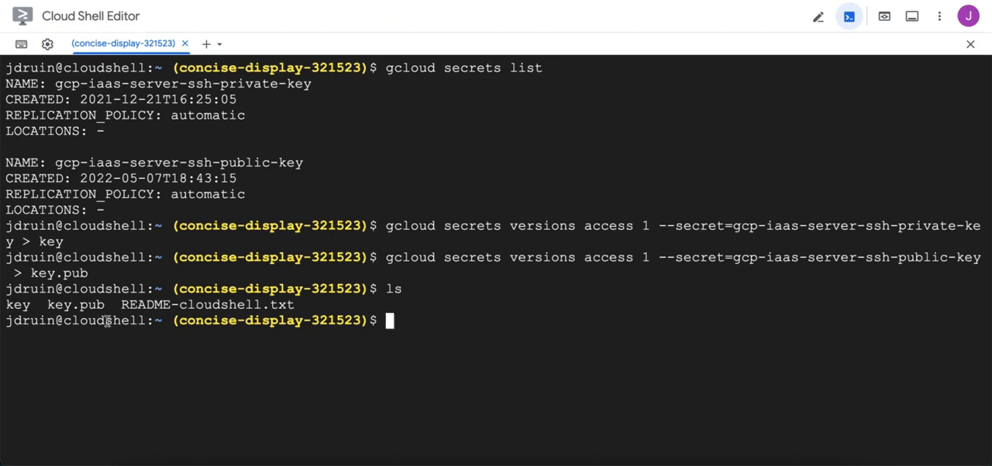
pyautogui.moveTo(6, 304); pyautogui.dragTo(105, 304)
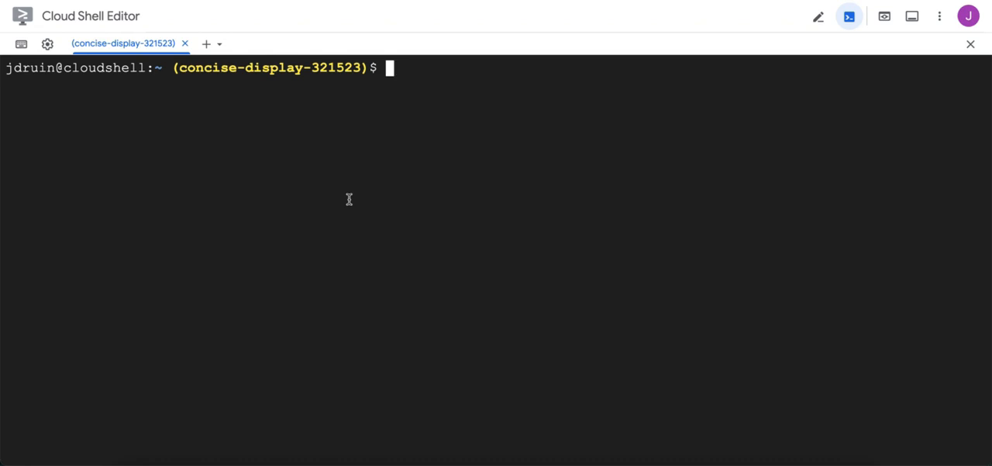
# Run chmod 400 key so only the owner can read the private key.
pyautogui.write('chmod')
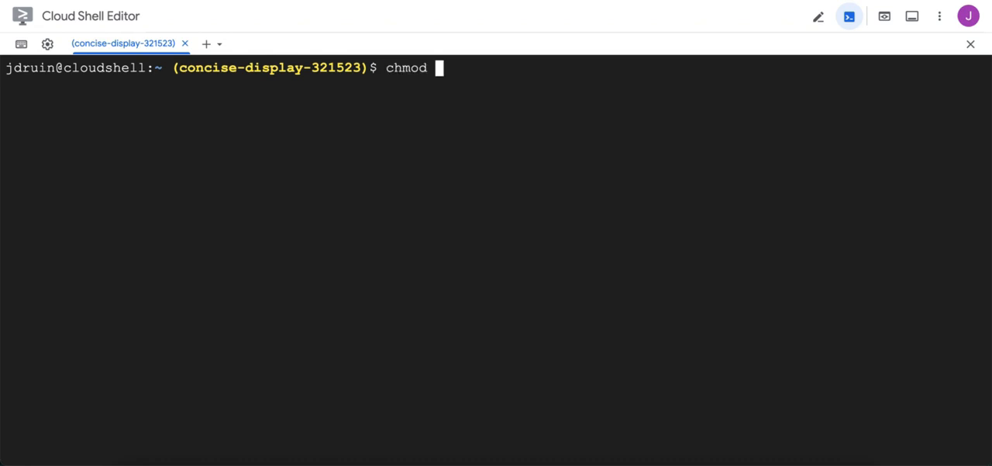
pyautogui.write('400')
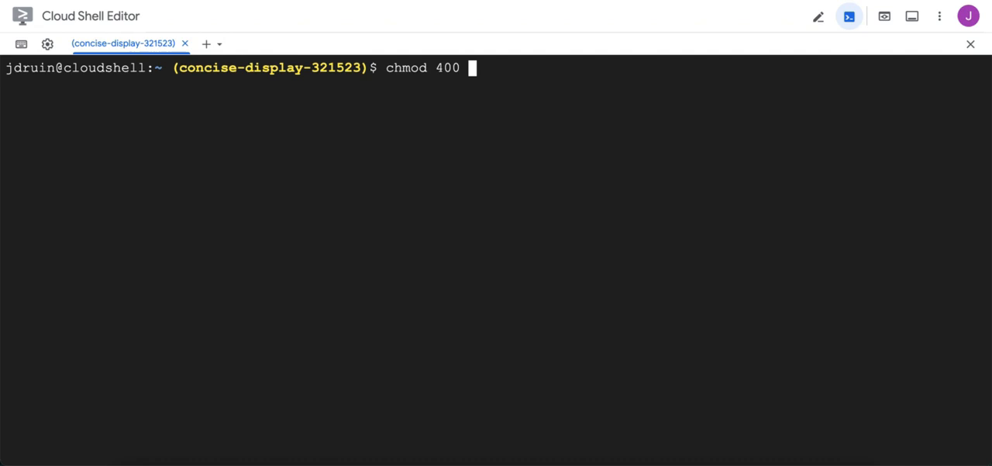
pyautogui.write('key')
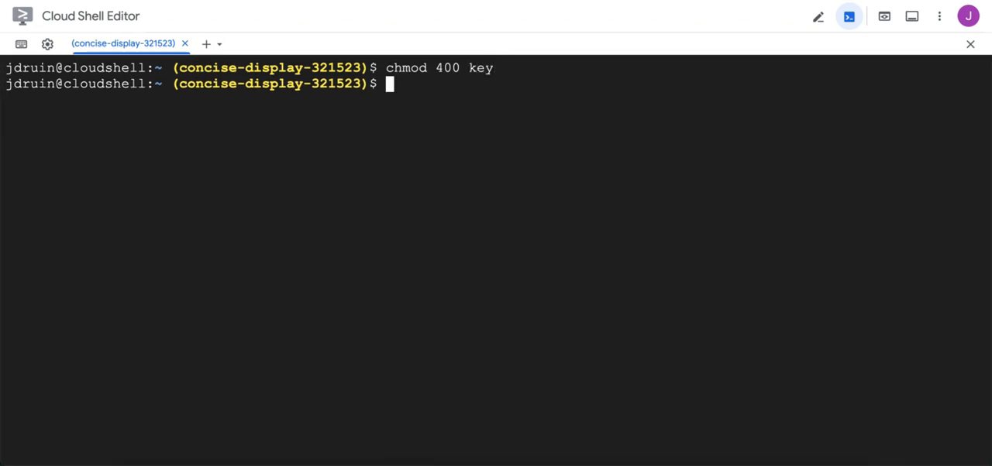
pyautogui.moveTo(474, 43)
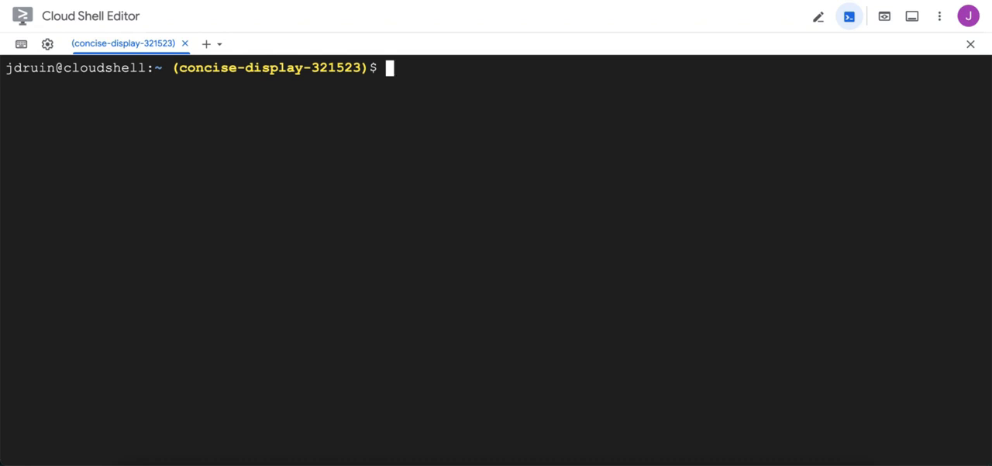
# SSH to jeremy@bastion-host via gcloud compute ssh --tunnel-through-iap --ssh-key-file=key, declining the zone prompt.
pyautogui.write('gcloud compute ssh --tunnel-through-iap --ssh-key-file=key jeremy@bastion-host')
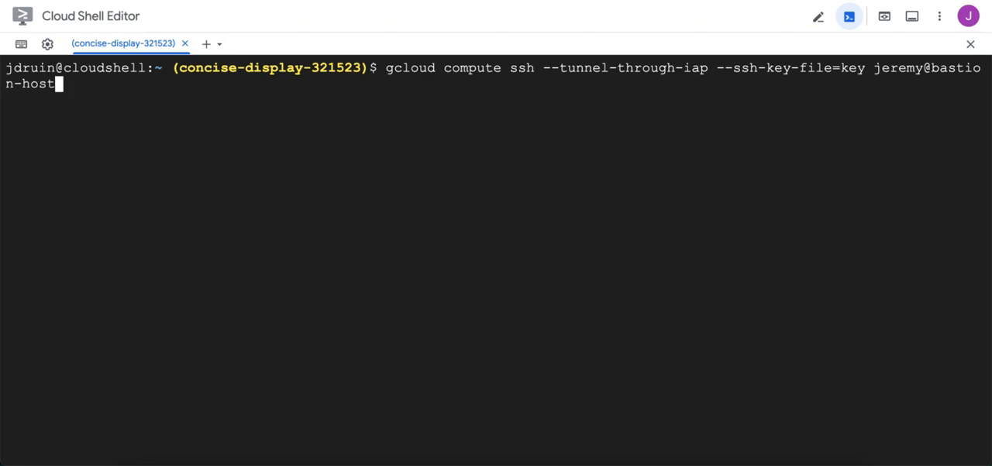
pyautogui.moveTo(548, 76)
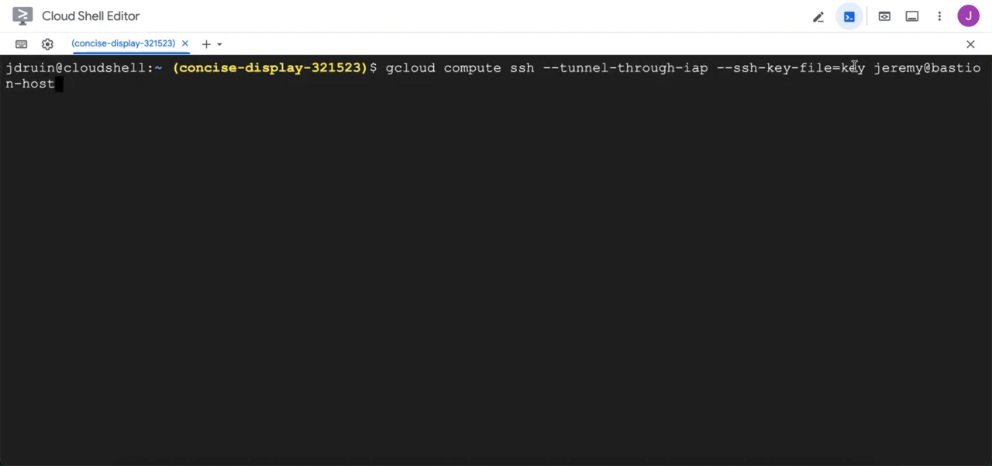
pyautogui.doubleClick(789, 69)
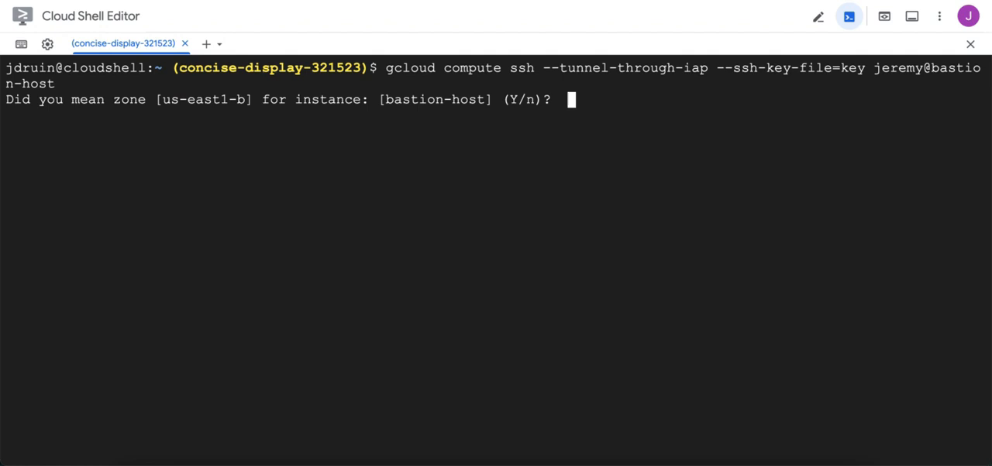
pyautogui.write('n')
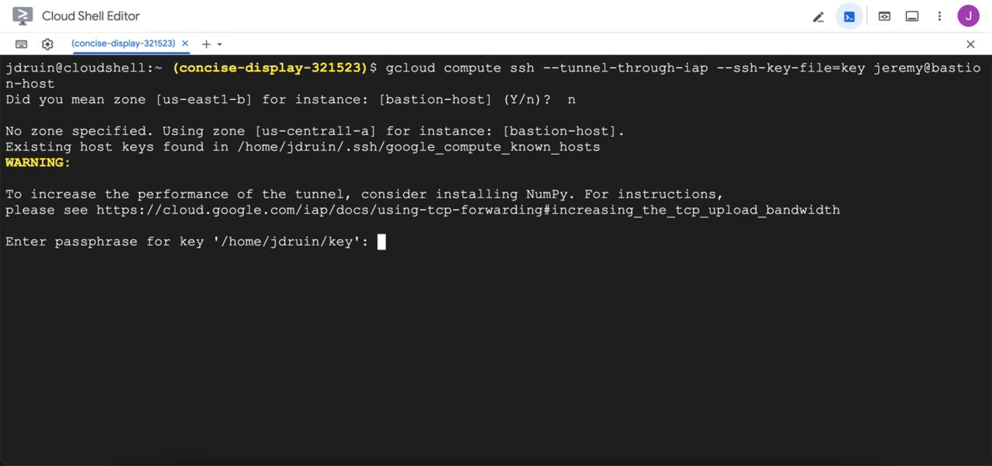
pyautogui.press('Return')
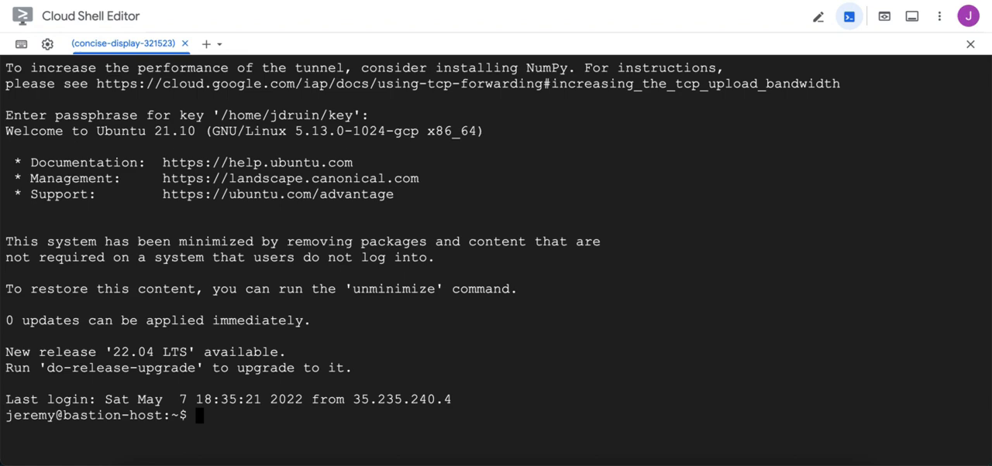
pyautogui.moveTo(238, 412)
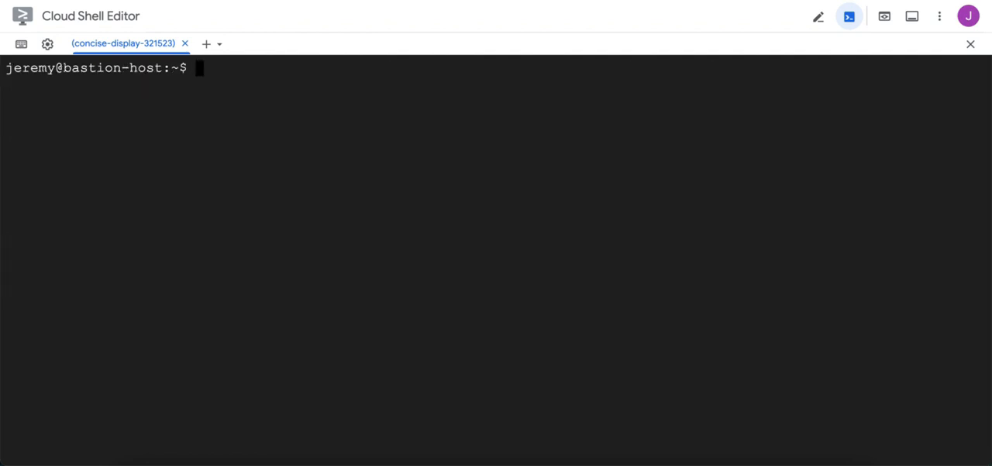
# Exit the bastion session, run rm key* confirming with y, and verify with ls.
pyautogui.write('exit')
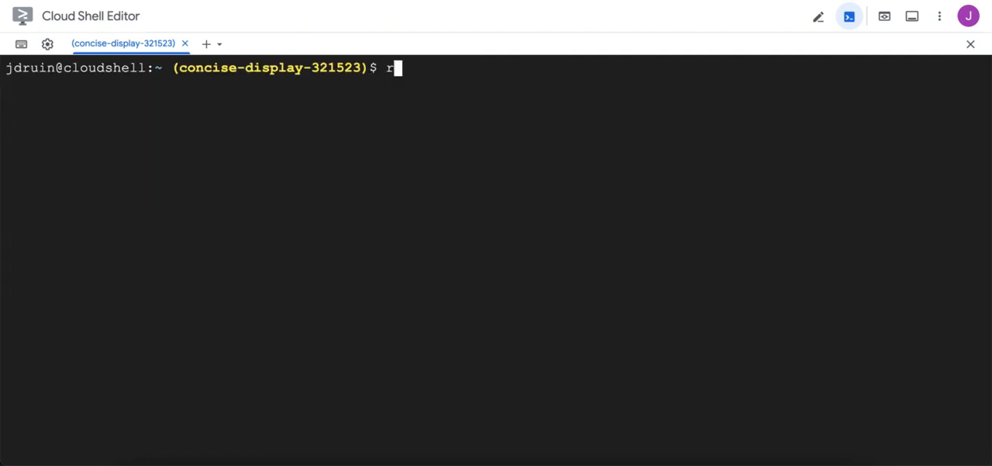
pyautogui.write('m key')
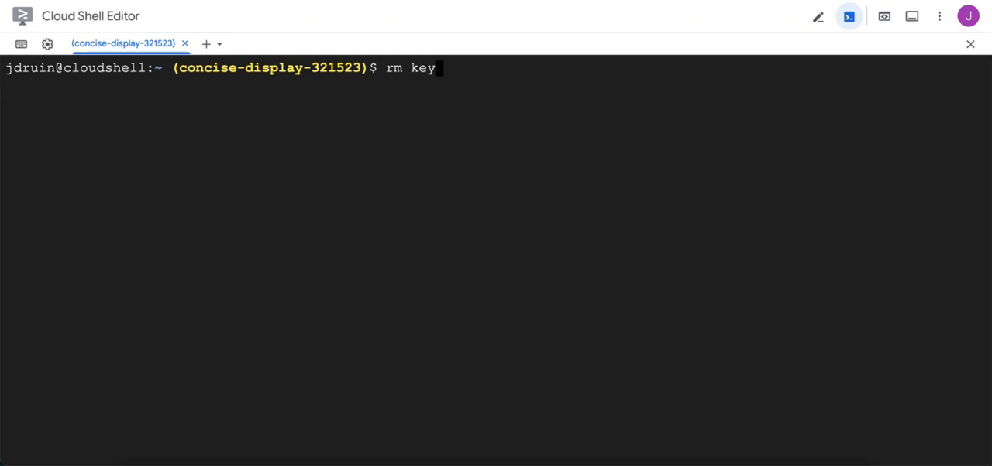
pyautogui.write('*')
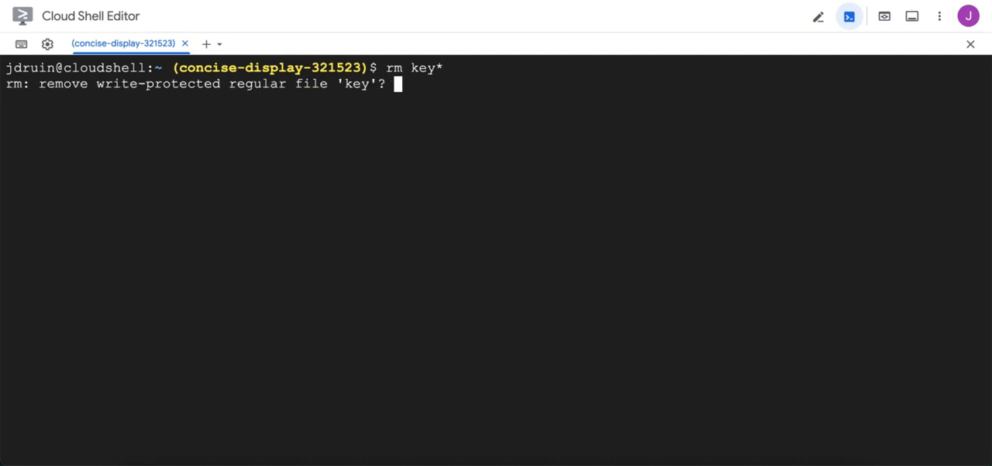
pyautogui.write('y')
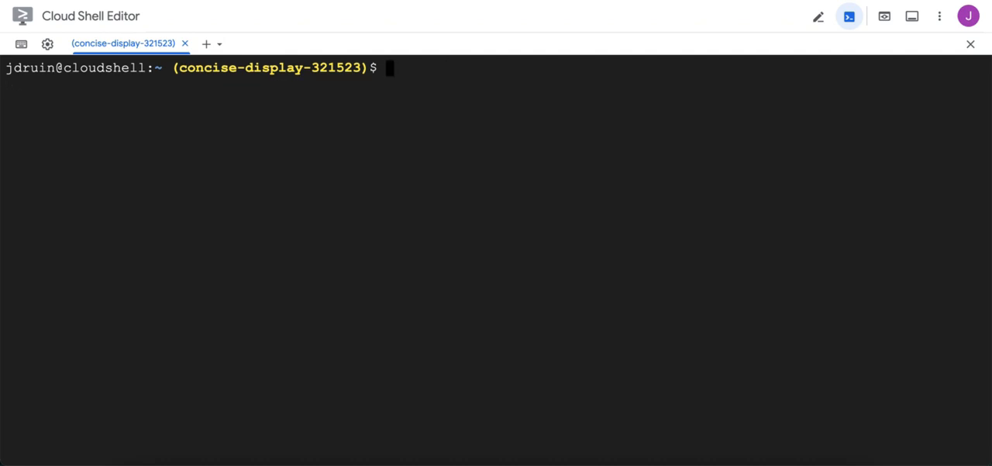
pyautogui.write('ls')
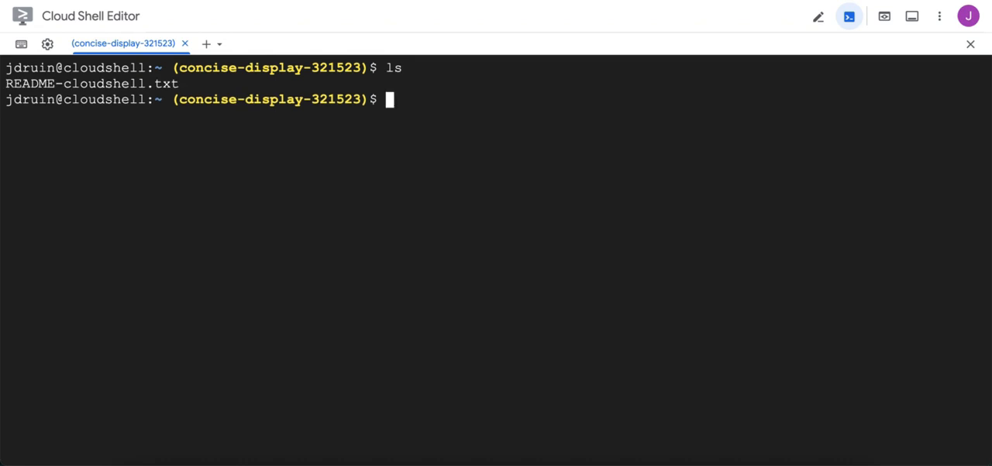